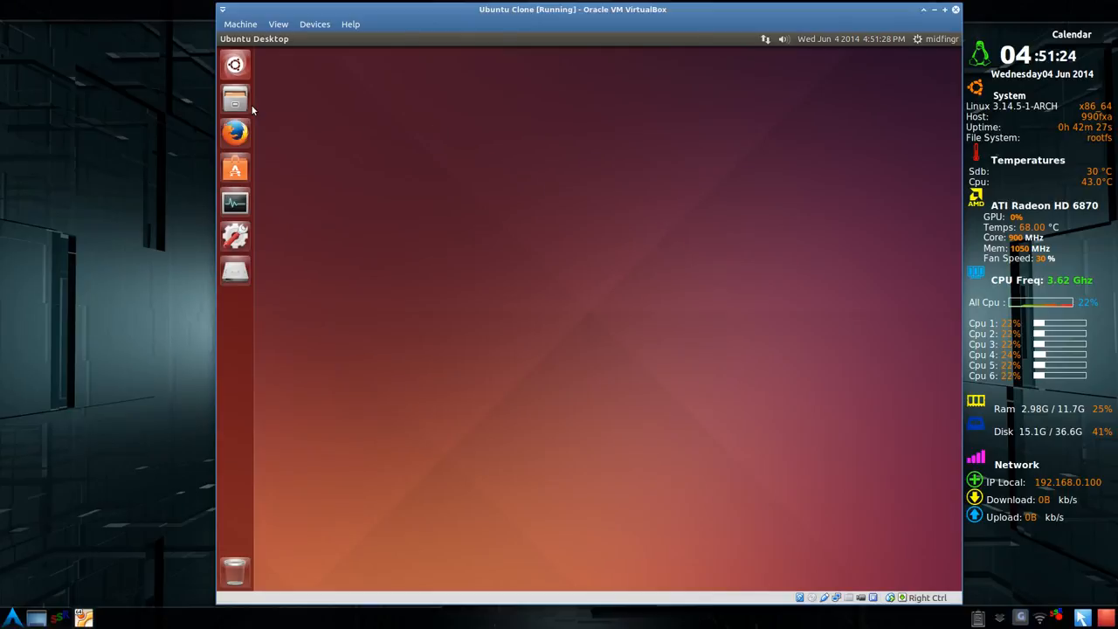
Search the Dash for 'compiz' so CompizConfig Settings Manager appears among suggestions
{"action": "left_click", "coordinate": [234, 98]}
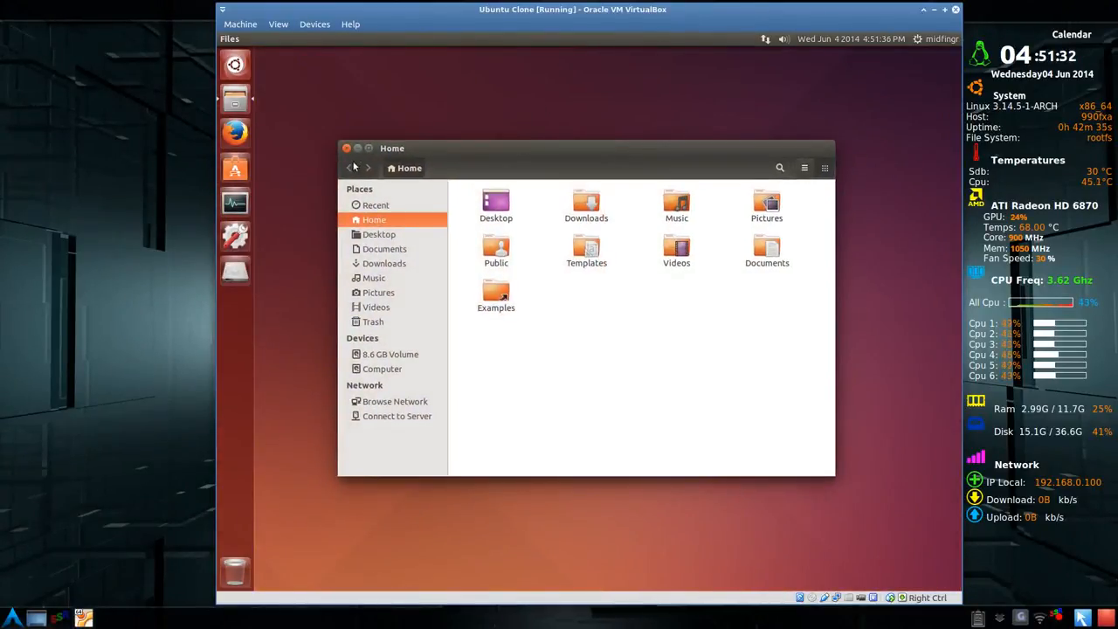
{"action": "left_click", "coordinate": [346, 146]}
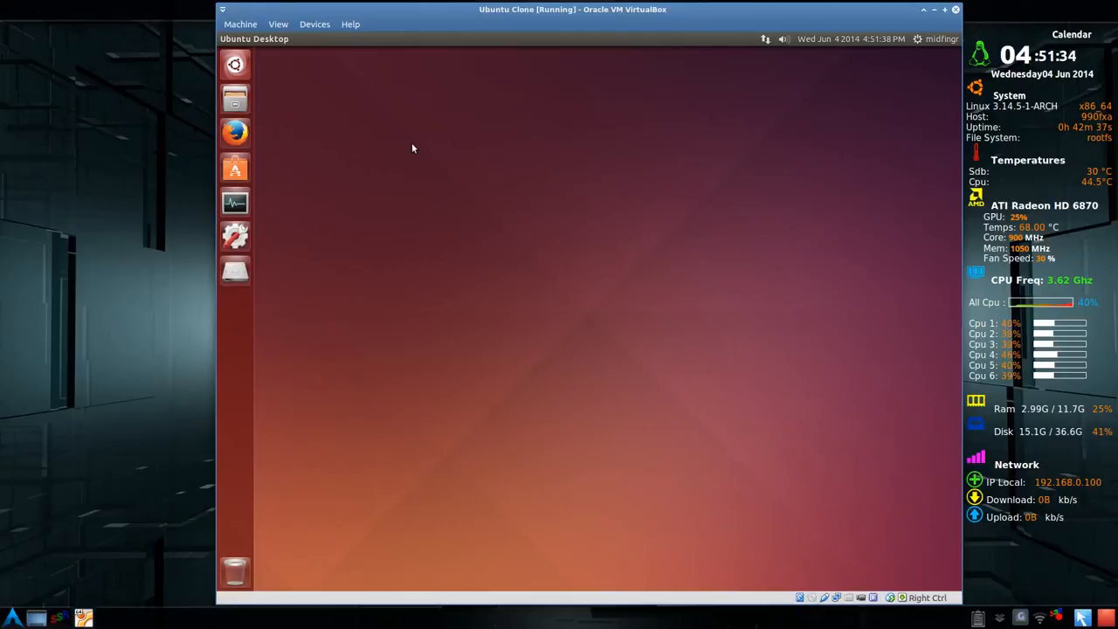
{"action": "mouse_move", "coordinate": [252, 82]}
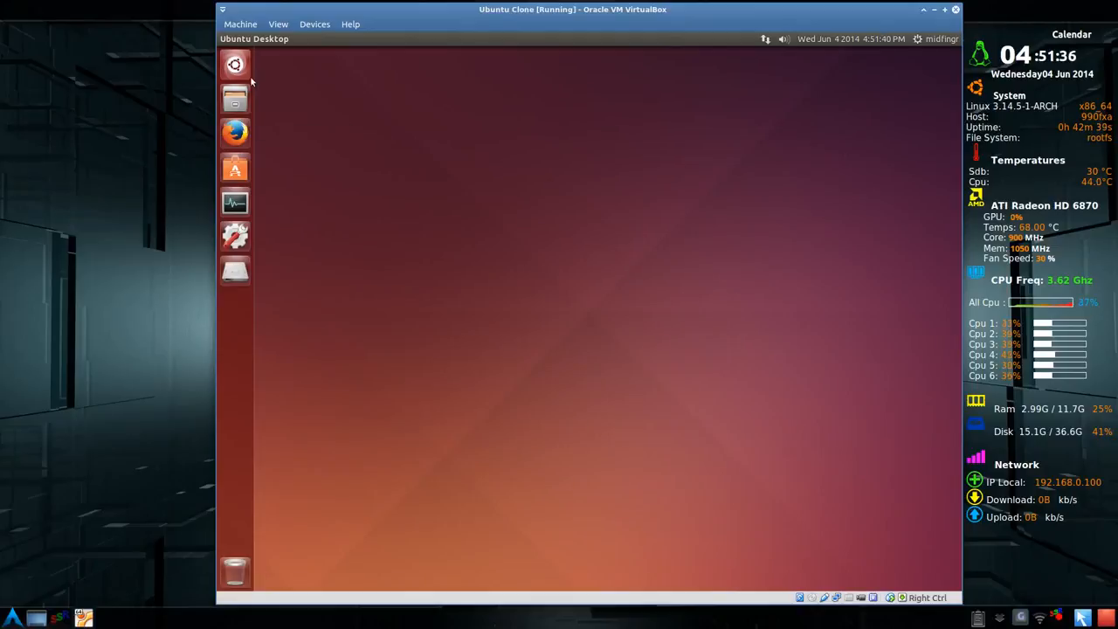
{"action": "left_click", "coordinate": [234, 65]}
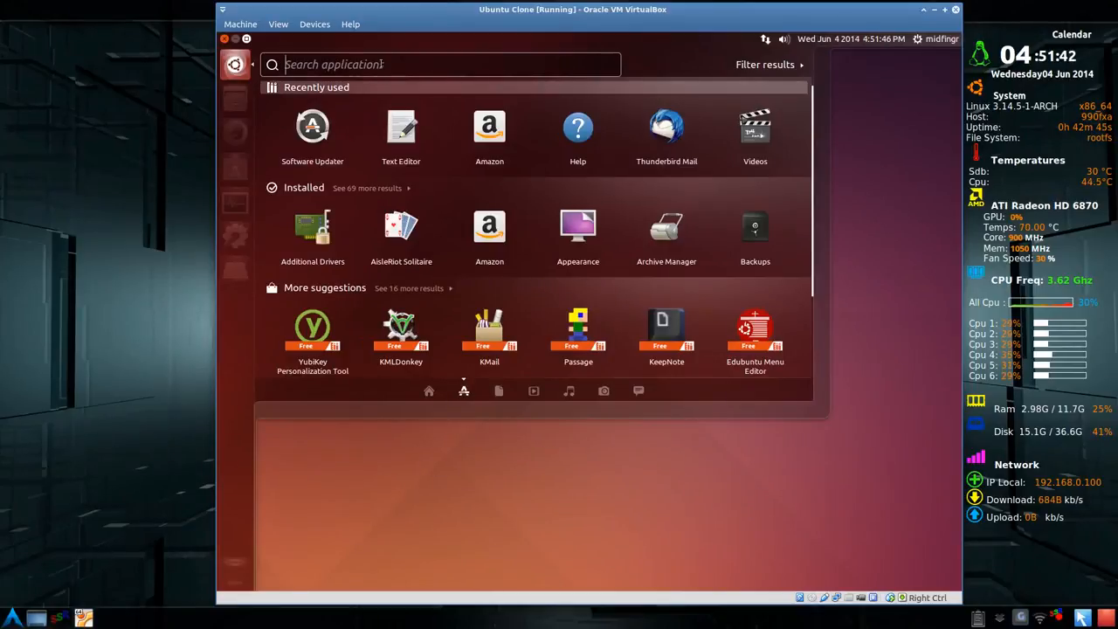
{"action": "type", "text": "compiz"}
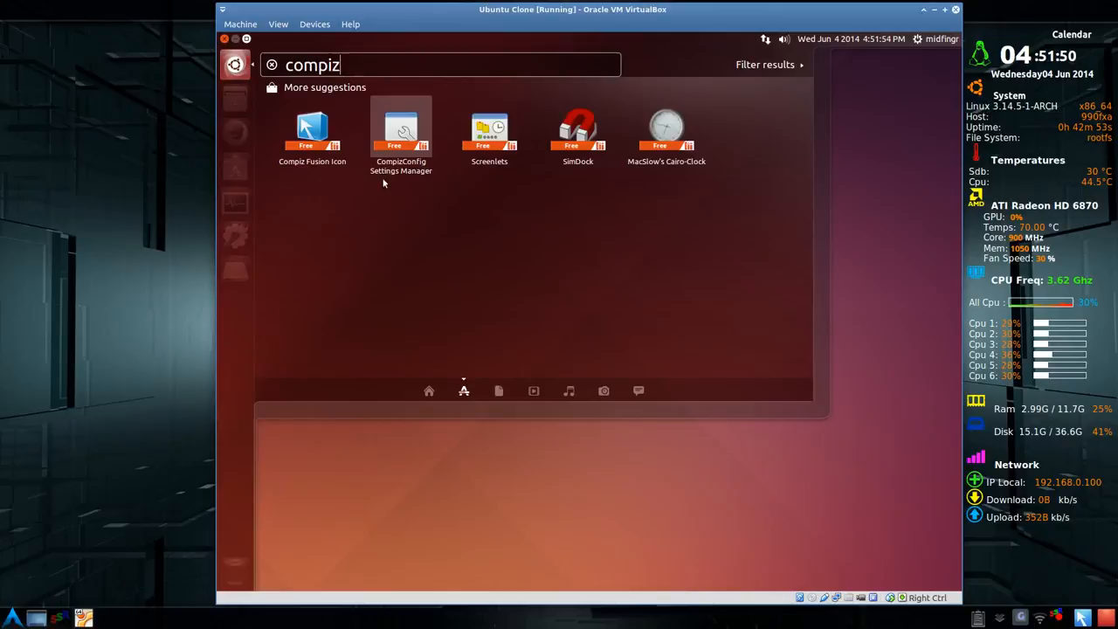
{"action": "mouse_move", "coordinate": [443, 175]}
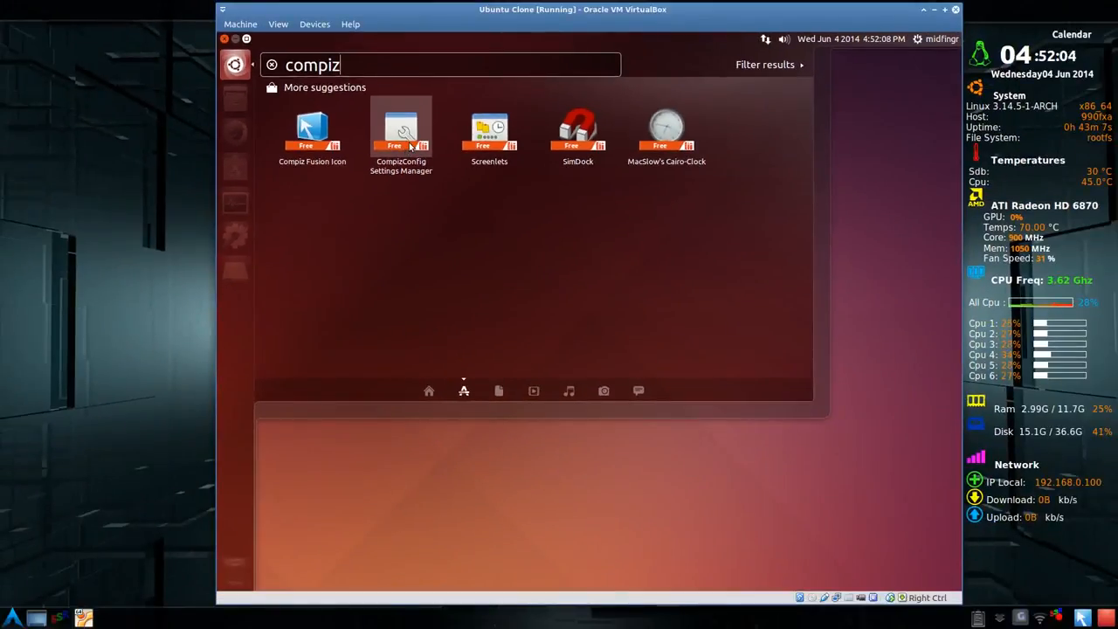
Start Free Download of CompizConfig Settings Manager and authenticate with the account password
{"action": "left_click", "coordinate": [402, 131]}
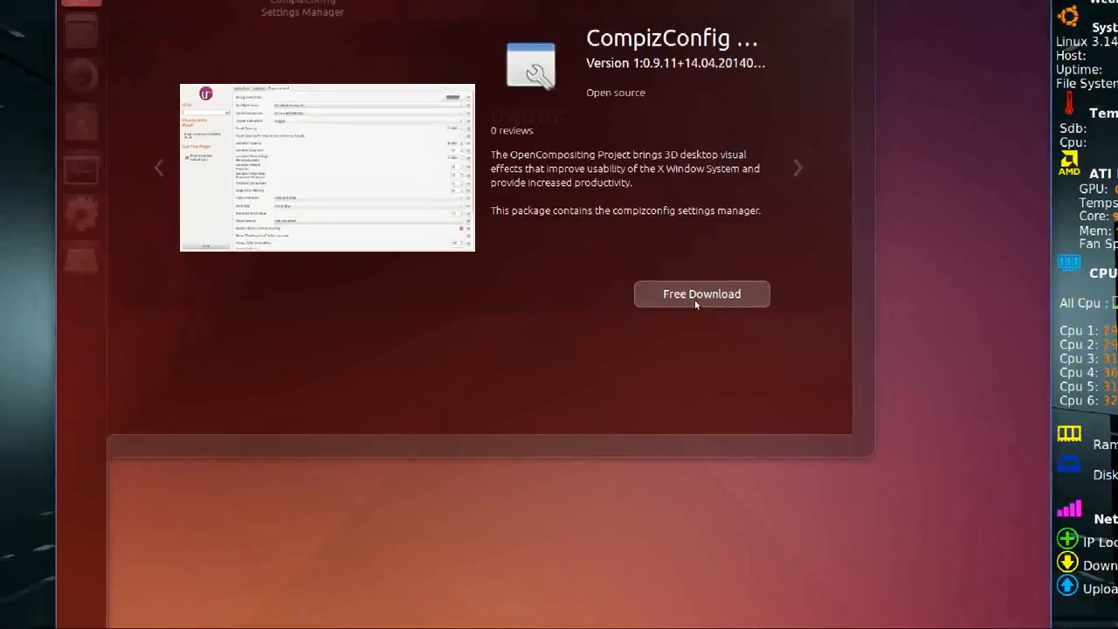
{"action": "left_click", "coordinate": [703, 294]}
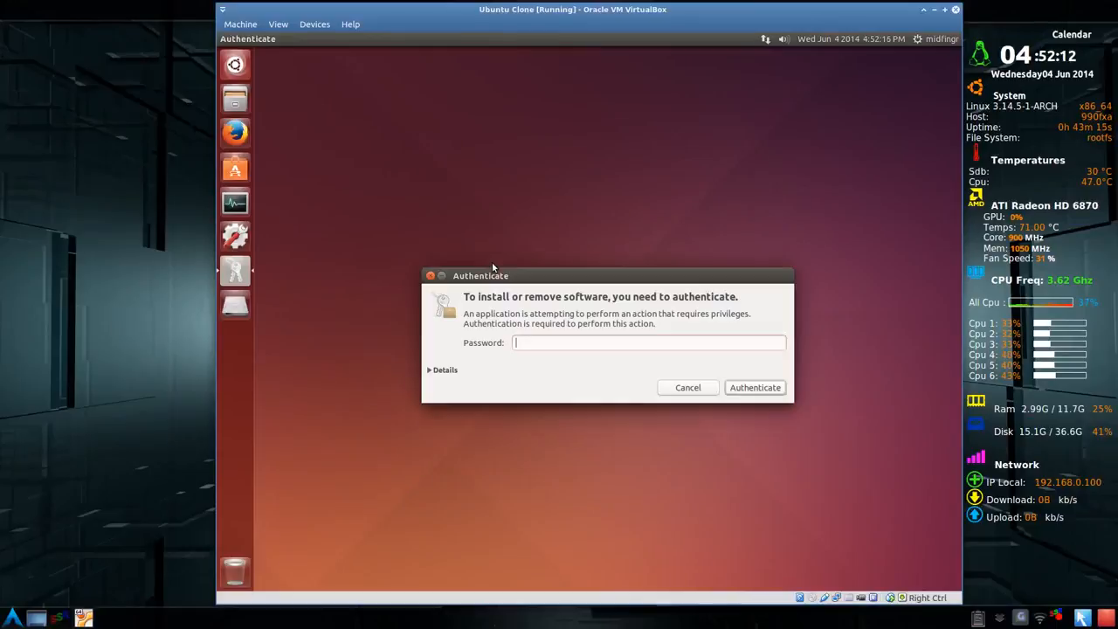
{"action": "type", "text": "password"}
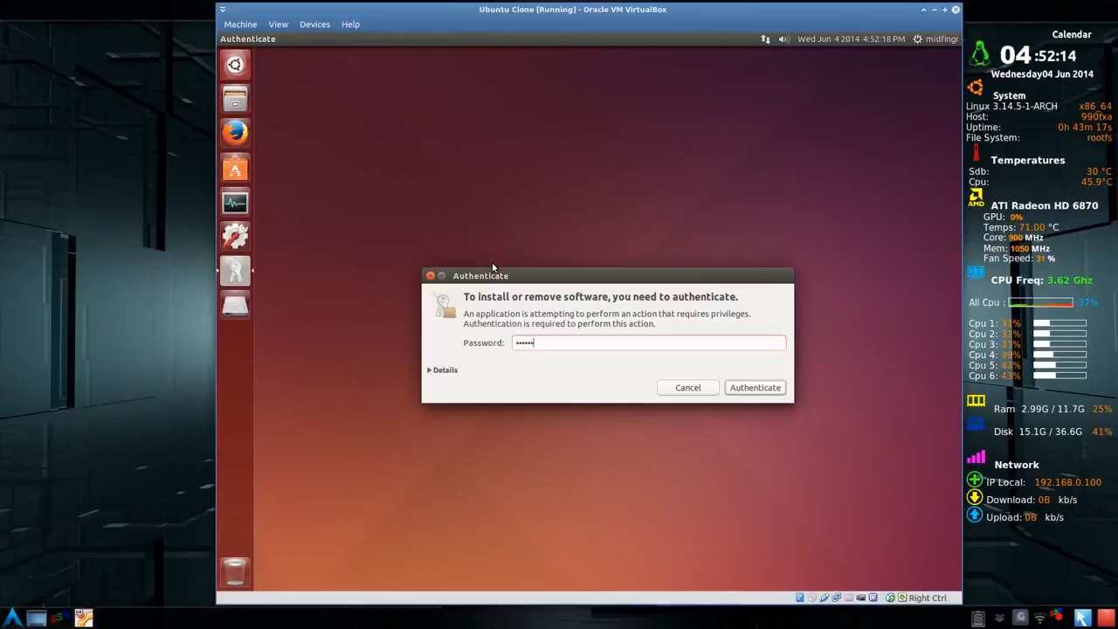
{"action": "left_click", "coordinate": [755, 388]}
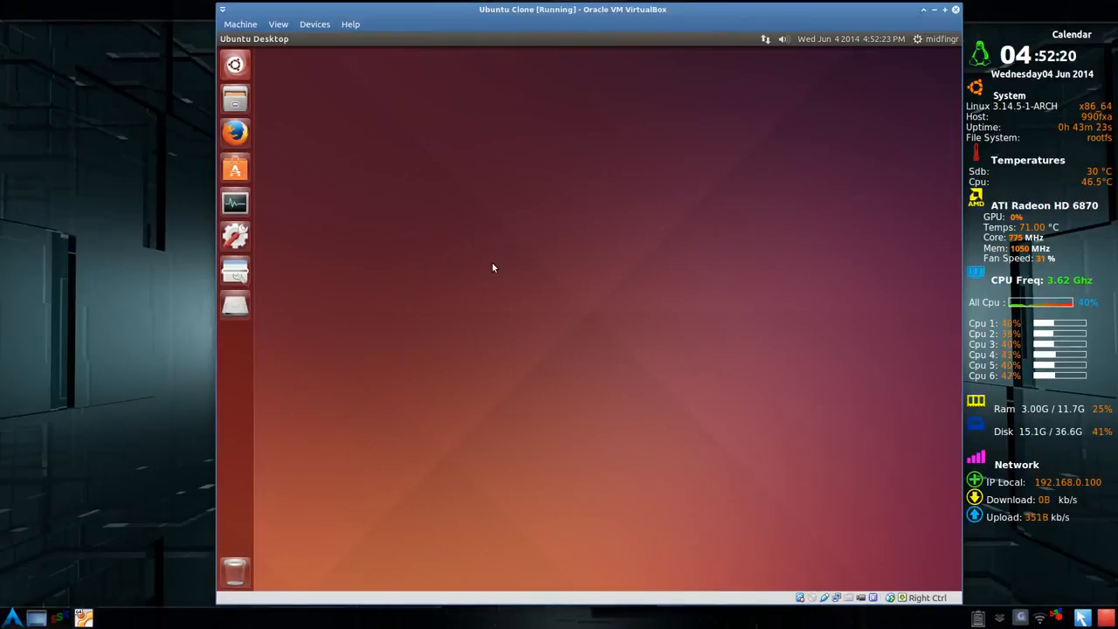
{"action": "mouse_move", "coordinate": [234, 270]}
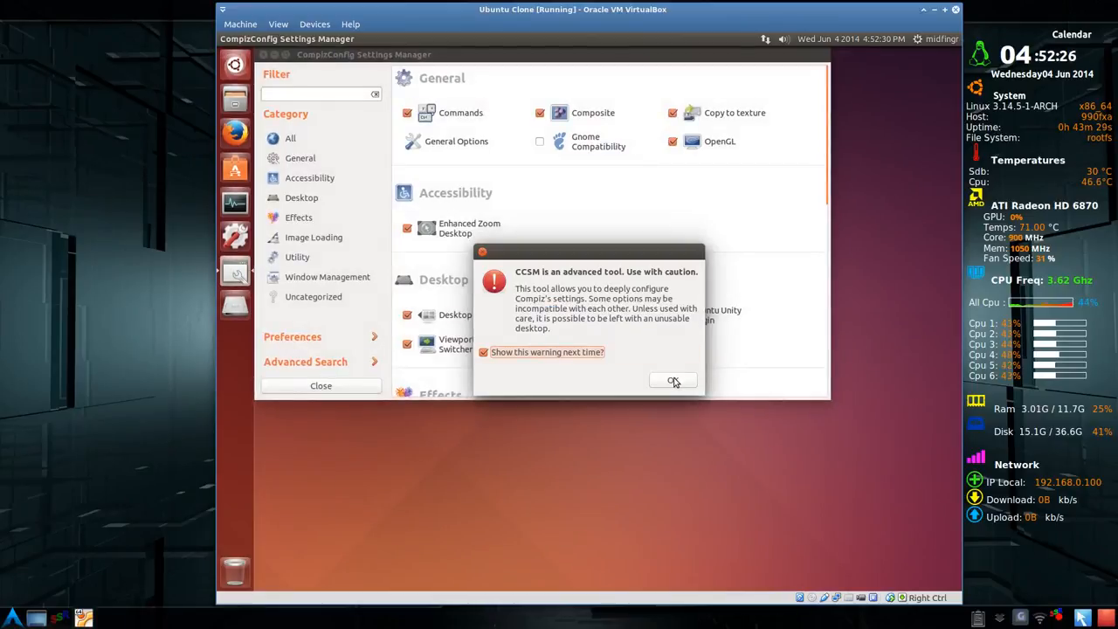
Dismiss the CCSM advanced-tool caution and browse down the plugin list
{"action": "left_click", "coordinate": [673, 381]}
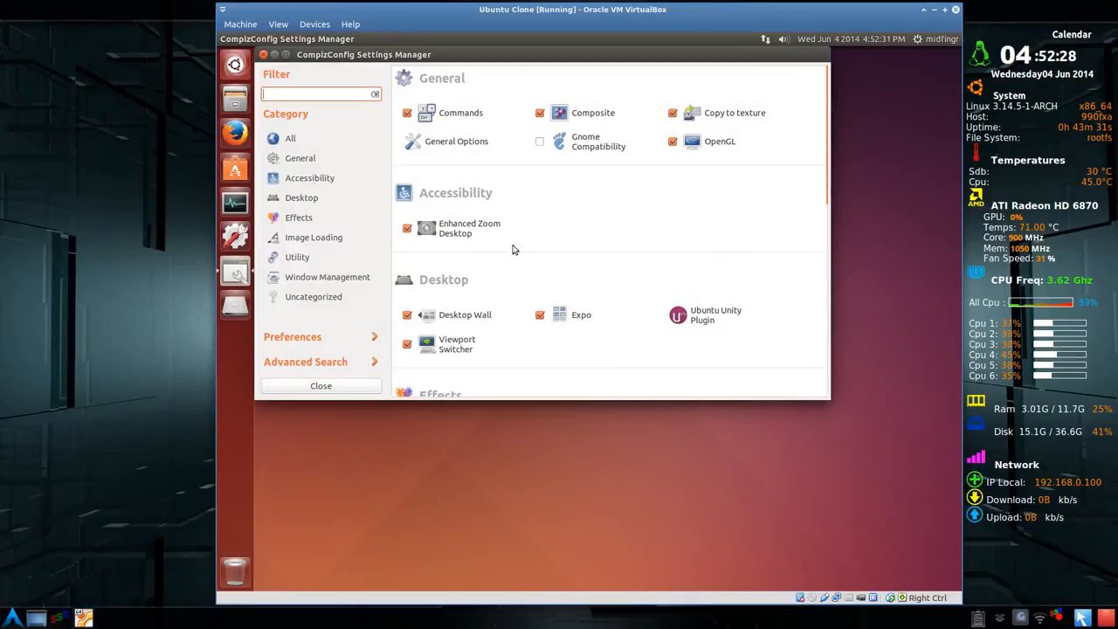
{"action": "mouse_move", "coordinate": [476, 229]}
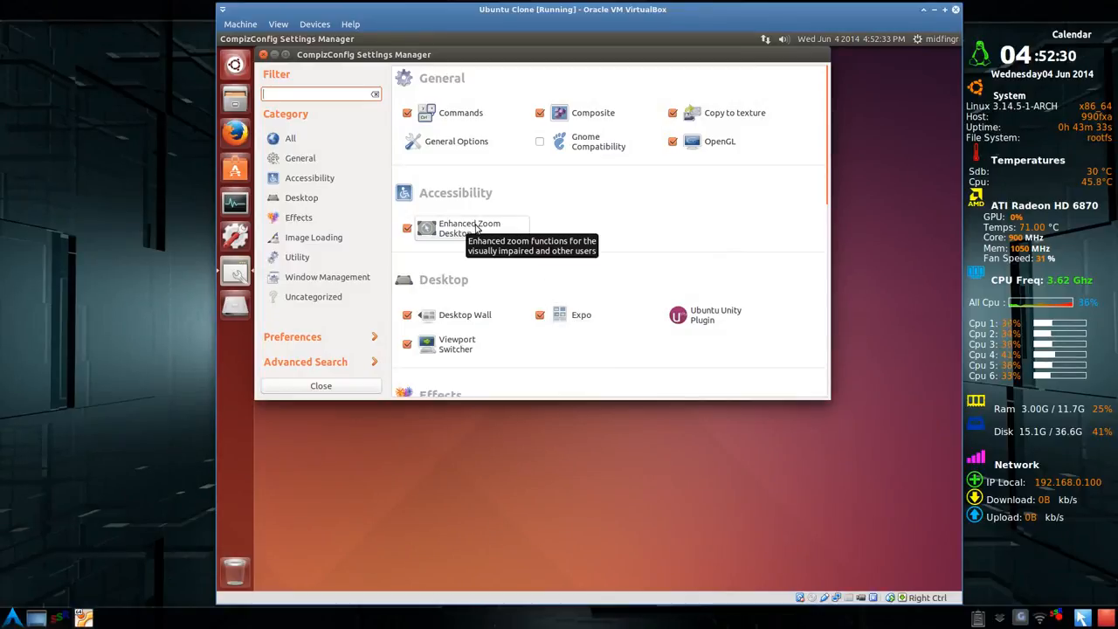
{"action": "mouse_move", "coordinate": [617, 208]}
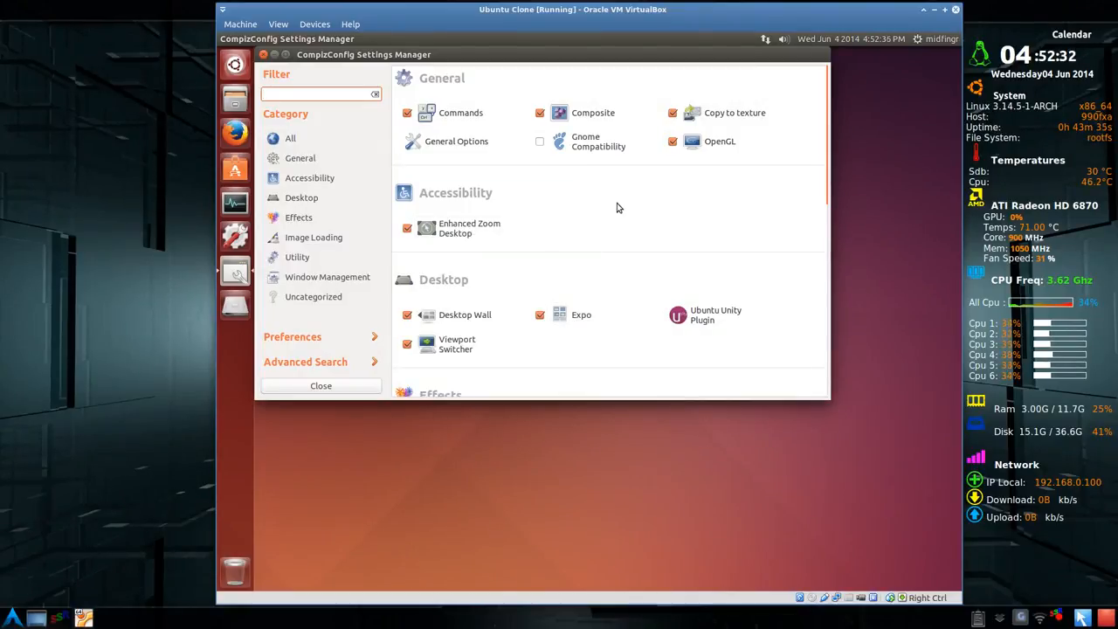
{"action": "mouse_move", "coordinate": [604, 219]}
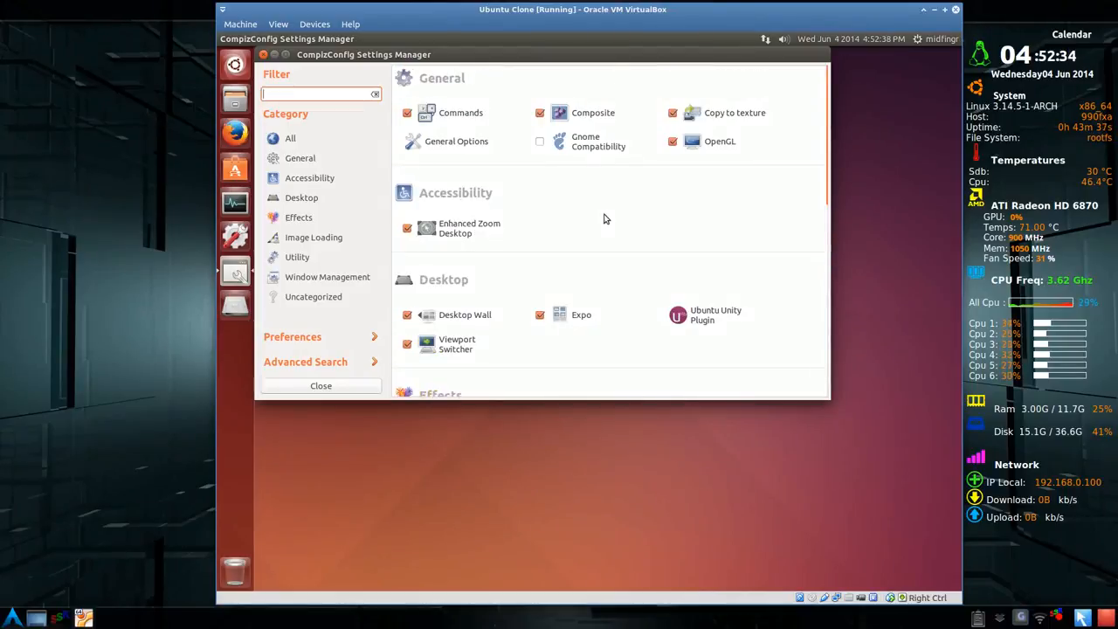
{"action": "mouse_move", "coordinate": [463, 54]}
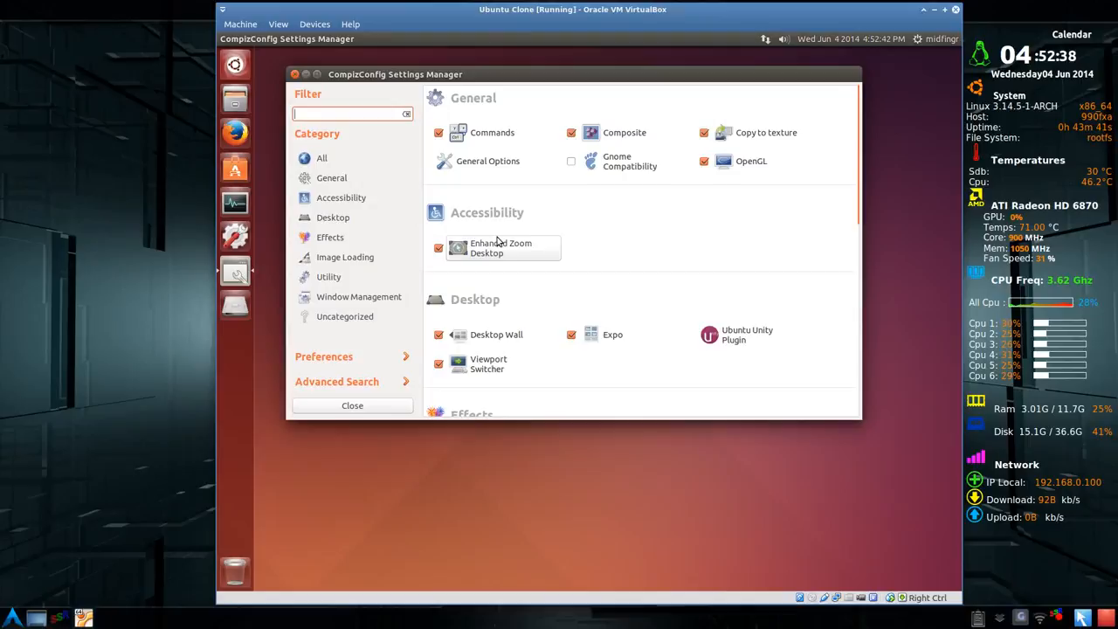
{"action": "scroll", "scroll_direction": "down", "scroll_amount": 3}
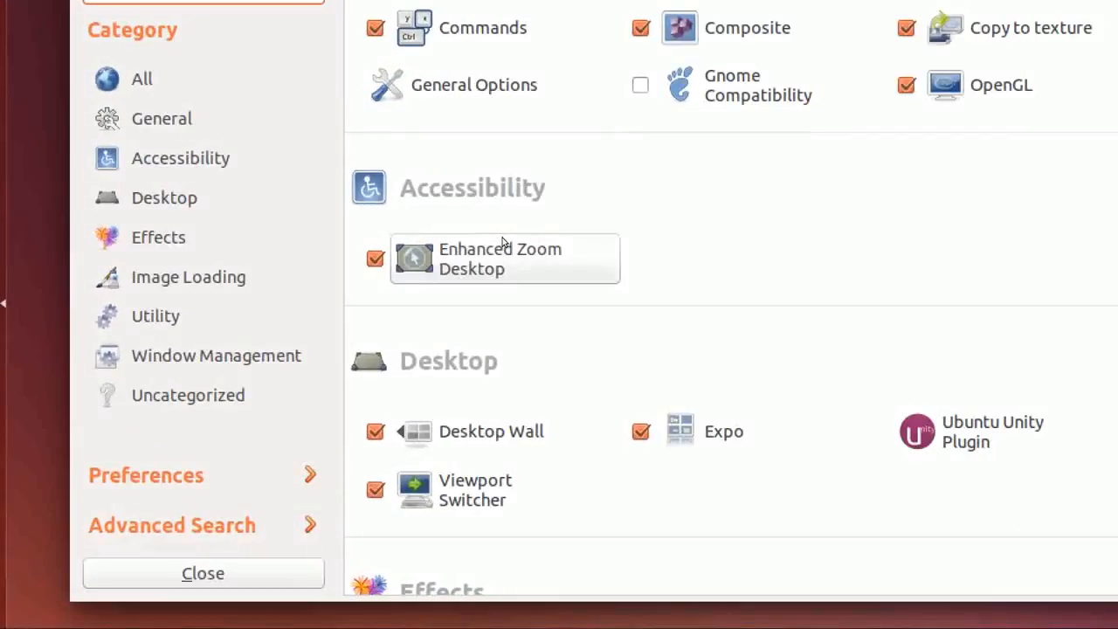
{"action": "scroll", "scroll_direction": "down", "scroll_amount": 3}
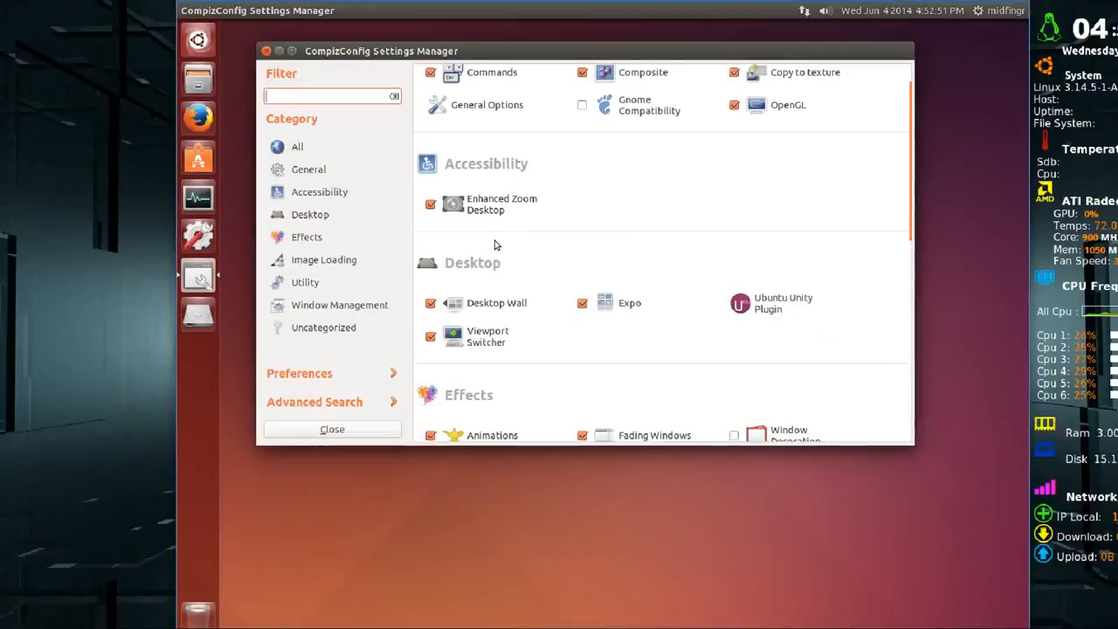
In Enhanced Zoom Desktop, enable the Zoom In Button shortcut with Super and a chosen mouse button
{"action": "left_click", "coordinate": [452, 202]}
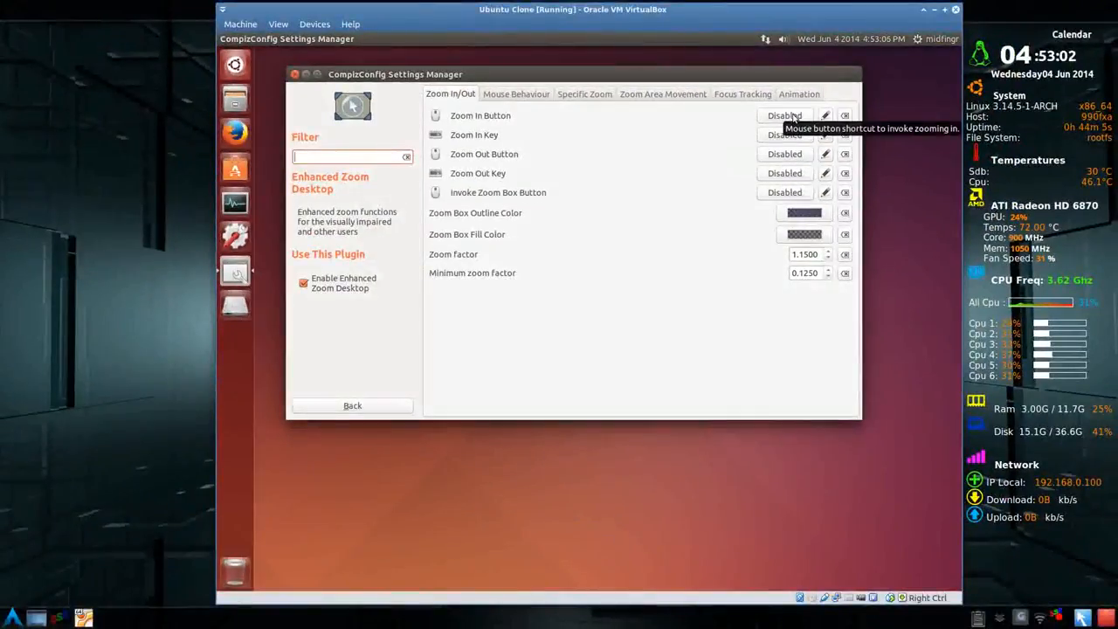
{"action": "left_click", "coordinate": [825, 116]}
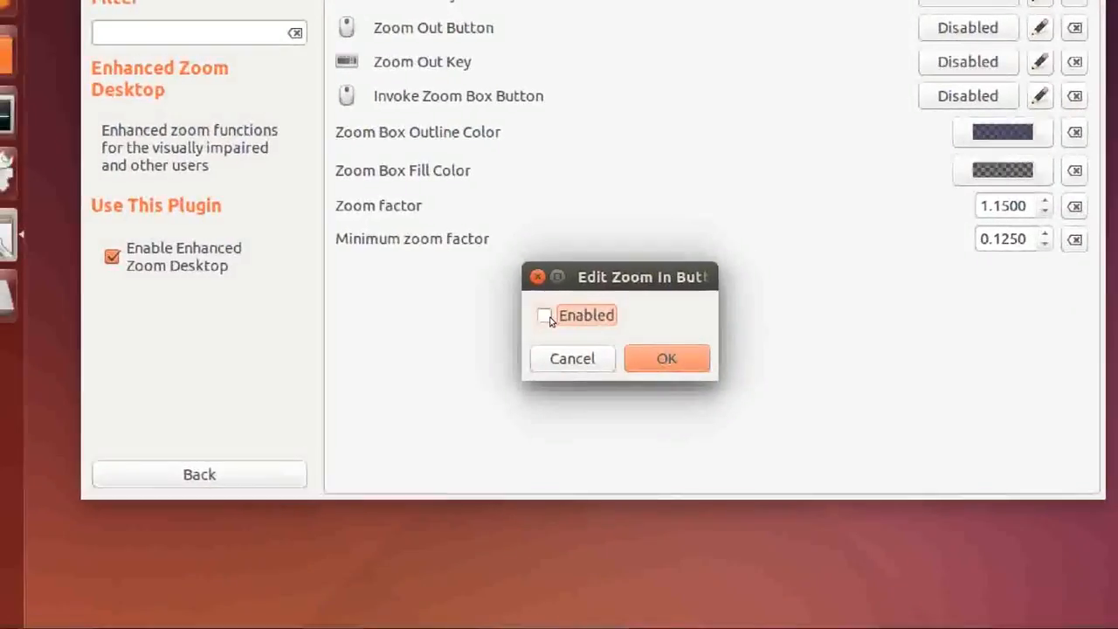
{"action": "left_click", "coordinate": [545, 315]}
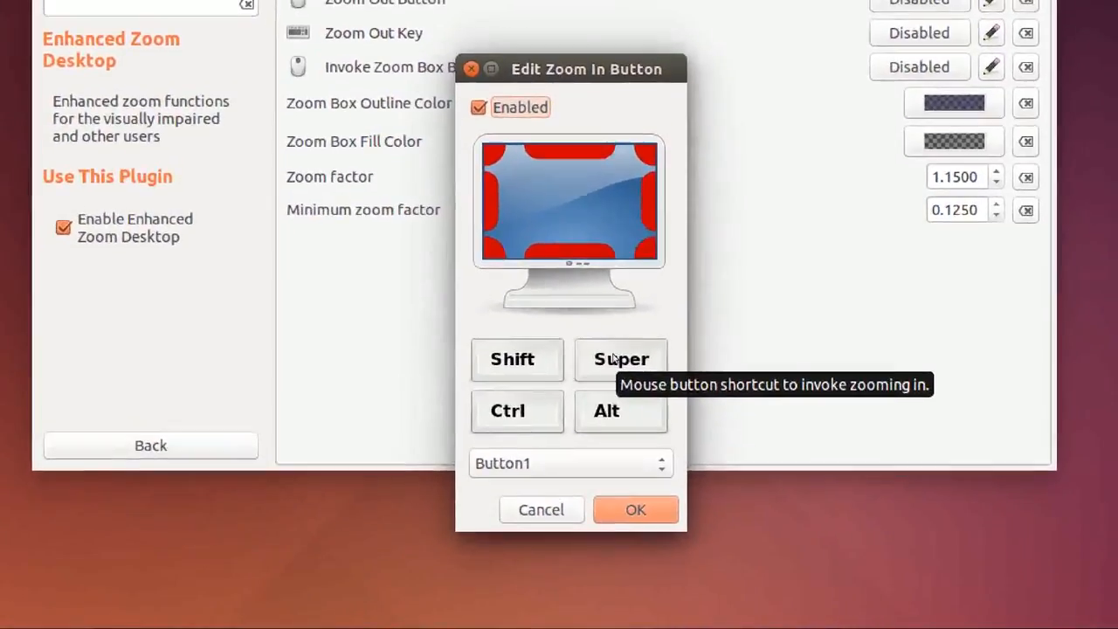
{"action": "left_click", "coordinate": [570, 463]}
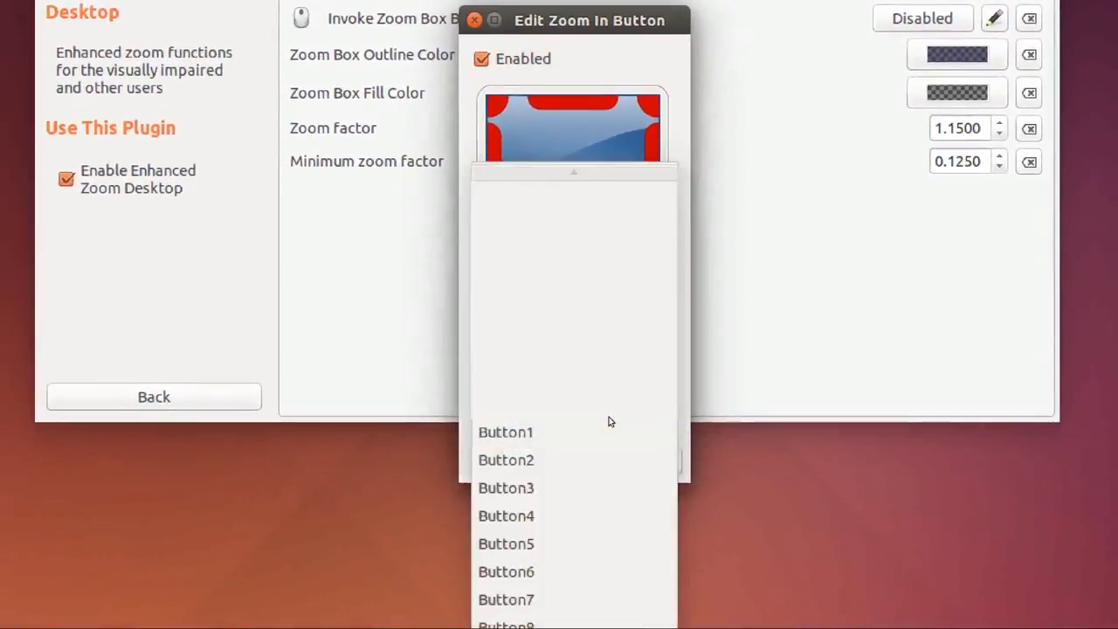
{"action": "left_click", "coordinate": [507, 516]}
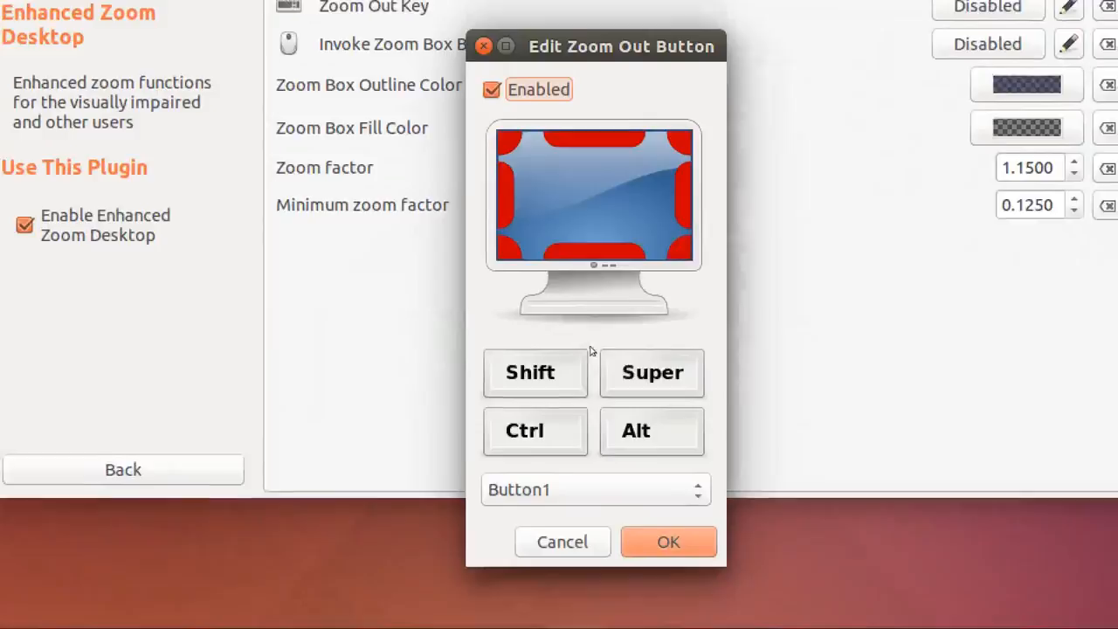
Set Super and a mouse button on the Zoom Out Button shortcut
{"action": "left_click", "coordinate": [650, 374]}
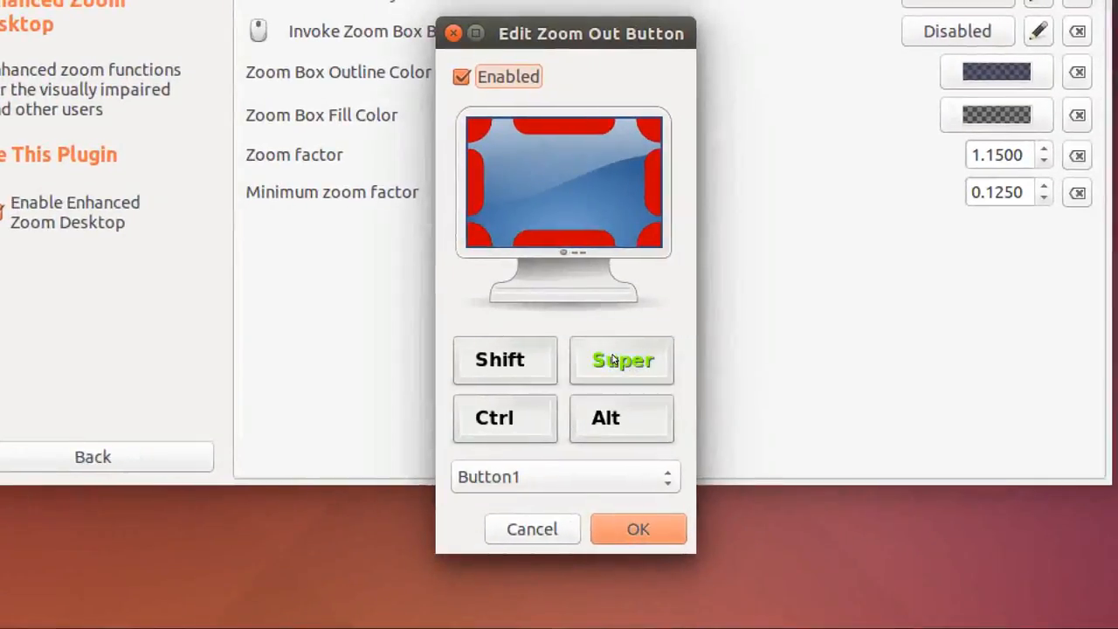
{"action": "left_click", "coordinate": [566, 475]}
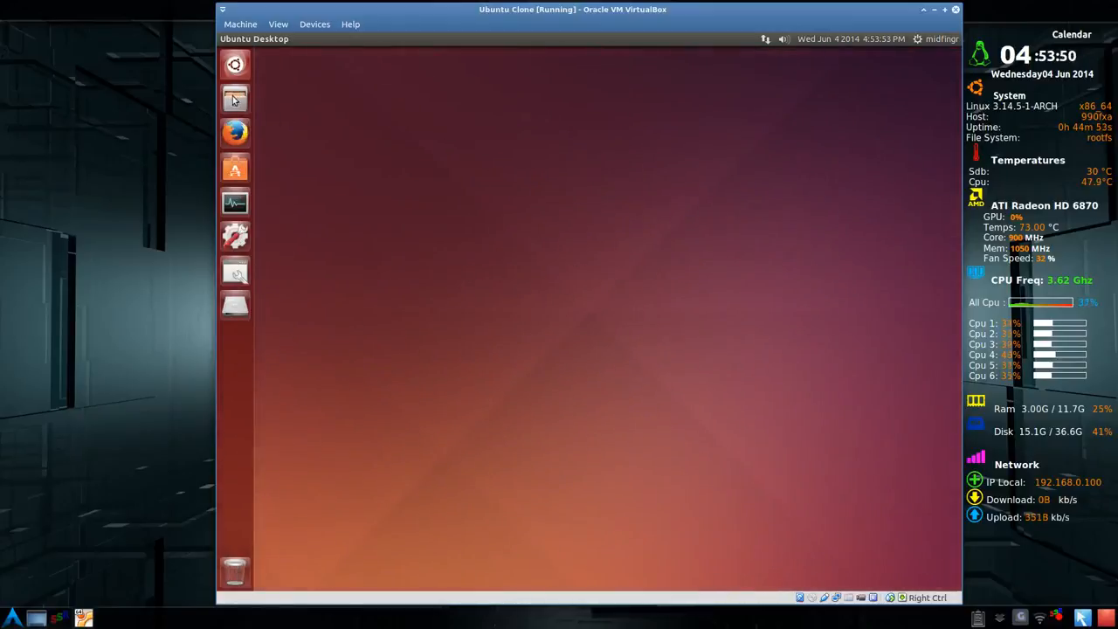
{"action": "left_click", "coordinate": [234, 98]}
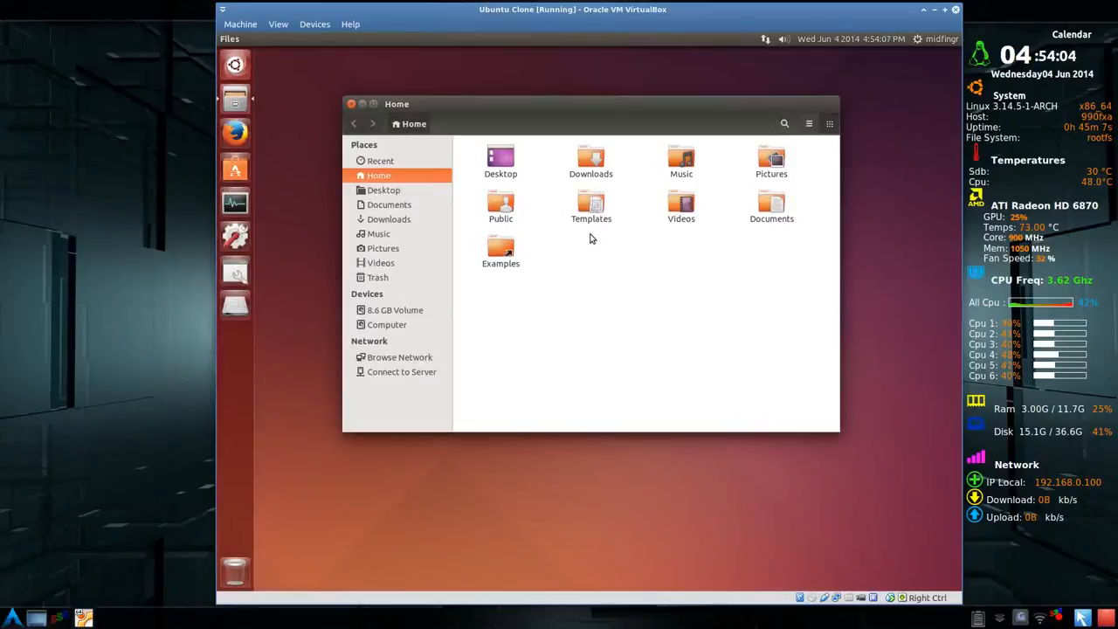
{"action": "mouse_move", "coordinate": [234, 273]}
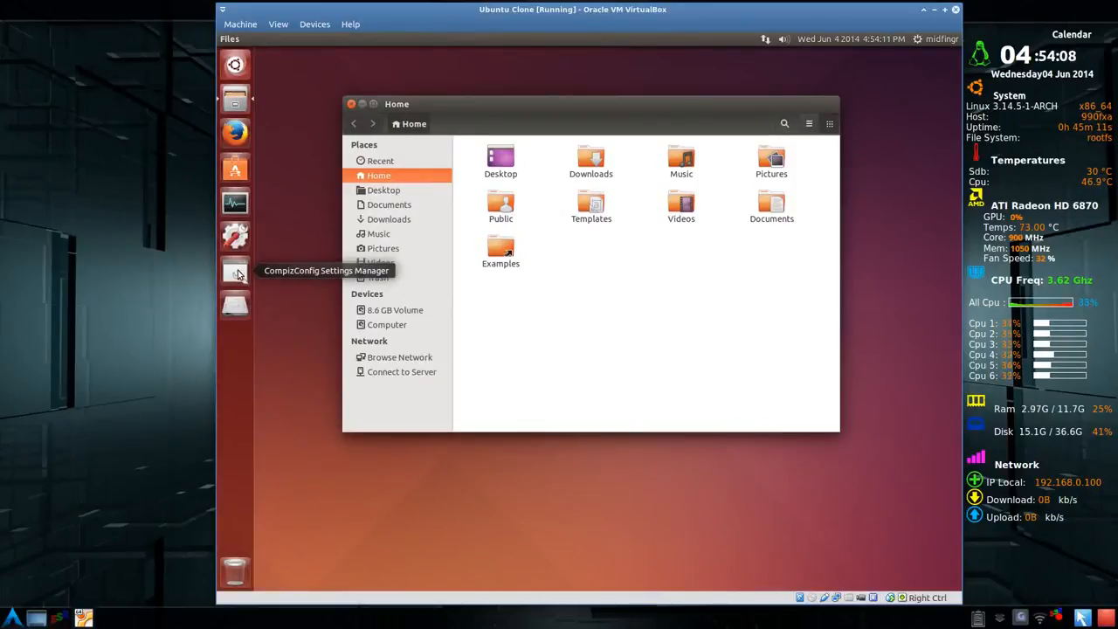
{"action": "mouse_move", "coordinate": [615, 290]}
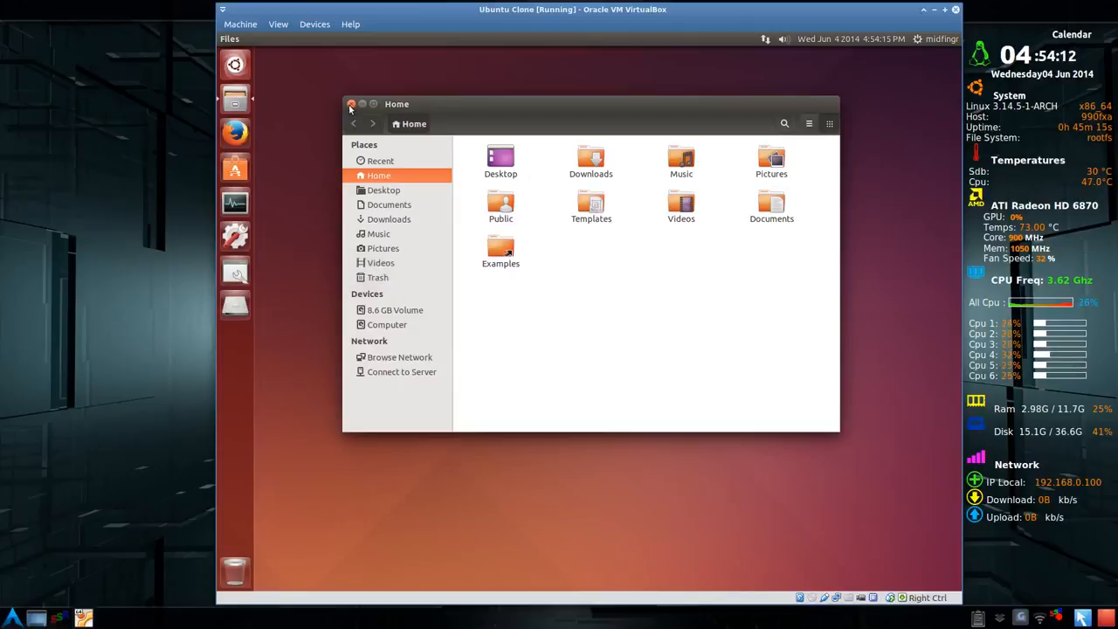
{"action": "left_click", "coordinate": [351, 105]}
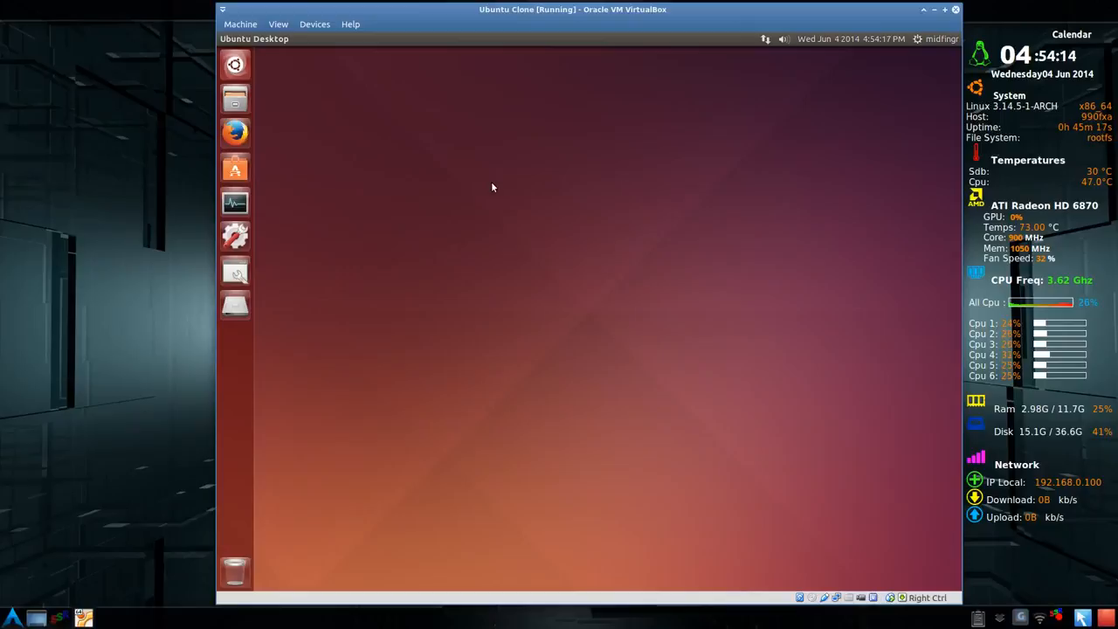